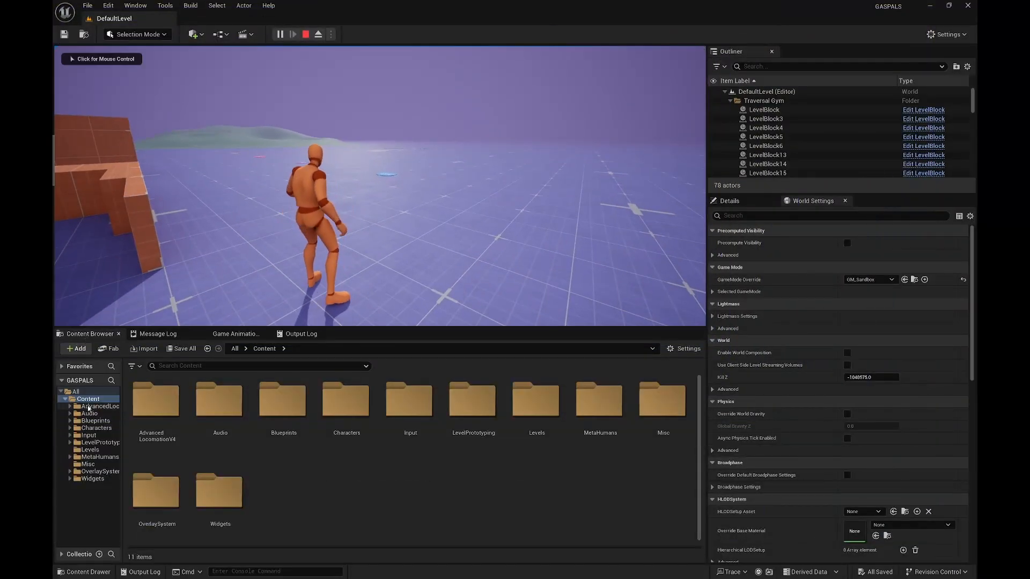
Spawn the blue State Machine character via the Game Animation widget's Character Override
click(235, 334)
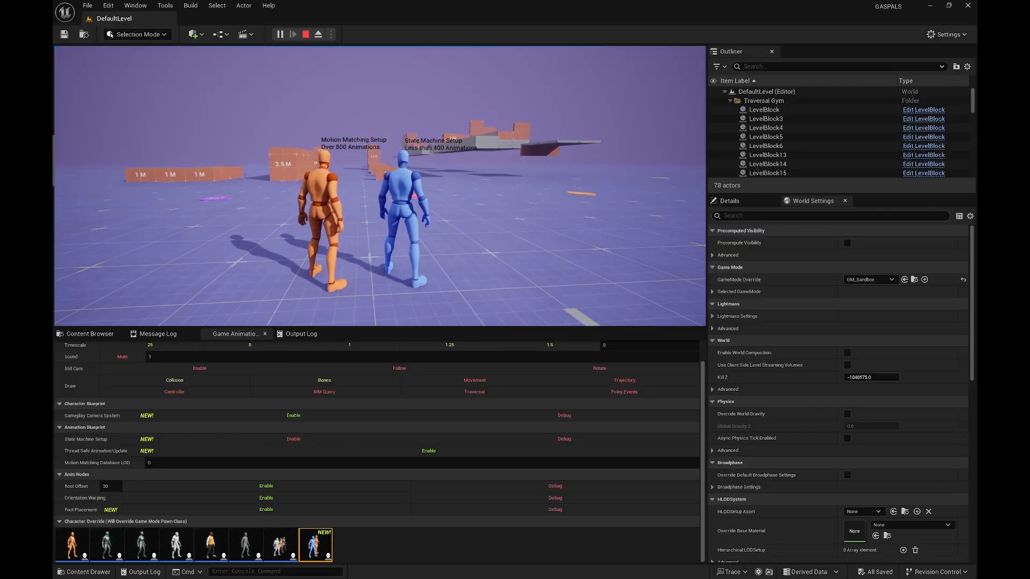
Set Number of Players to 2, run a two-player test, then restart play with the orange mannequin
click(305, 34)
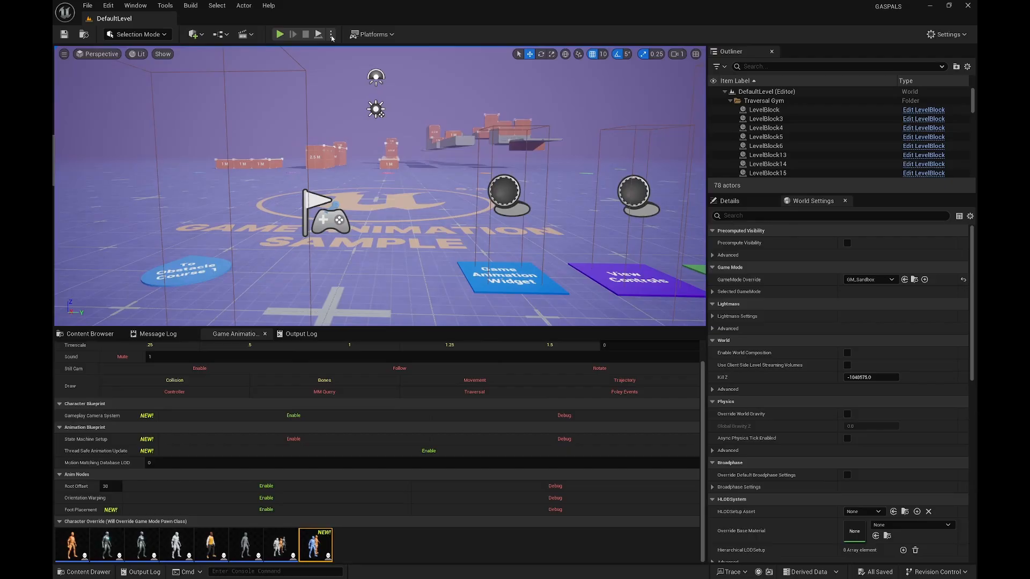
click(332, 33)
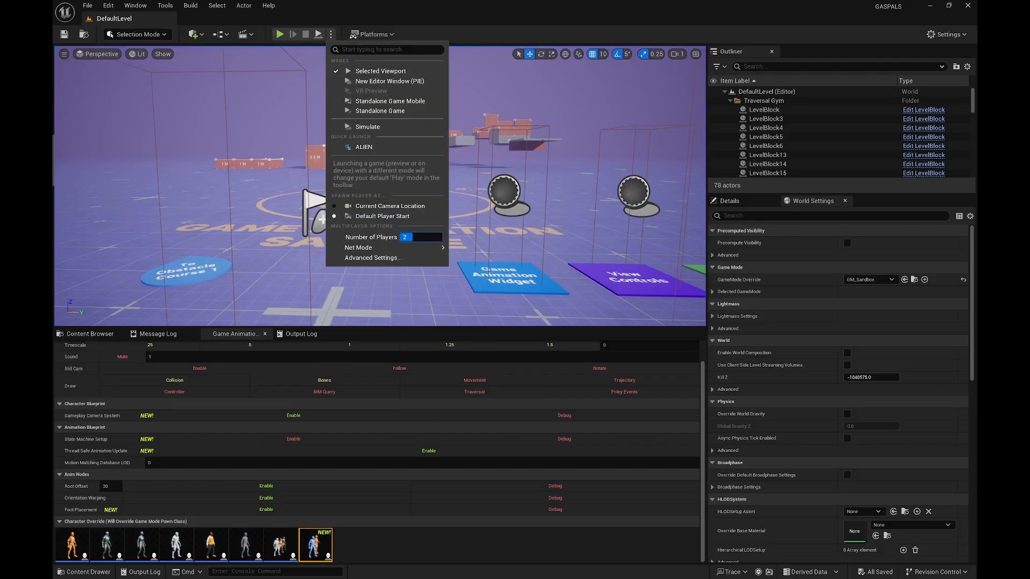
click(381, 70)
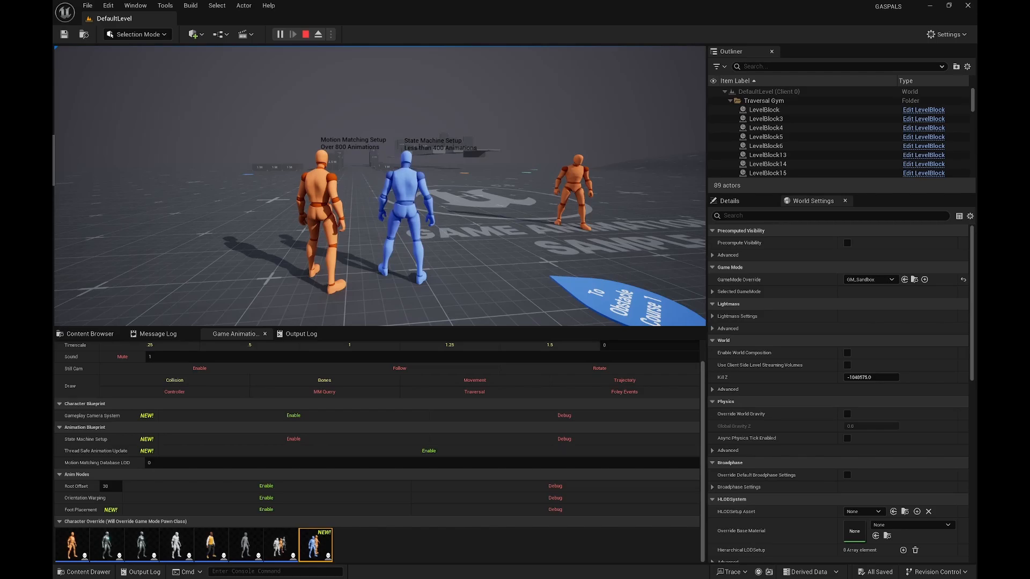
click(331, 34)
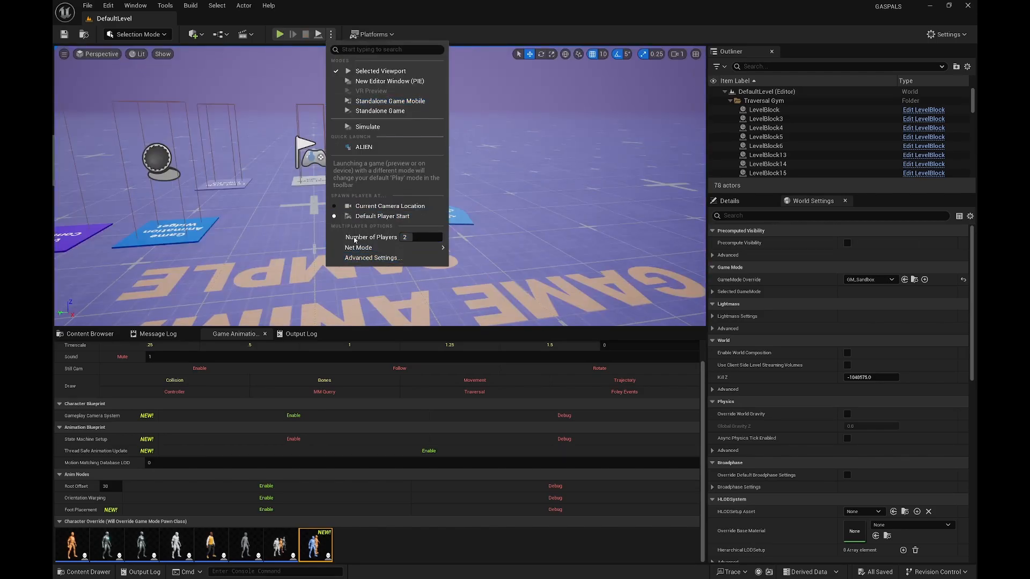
click(405, 236)
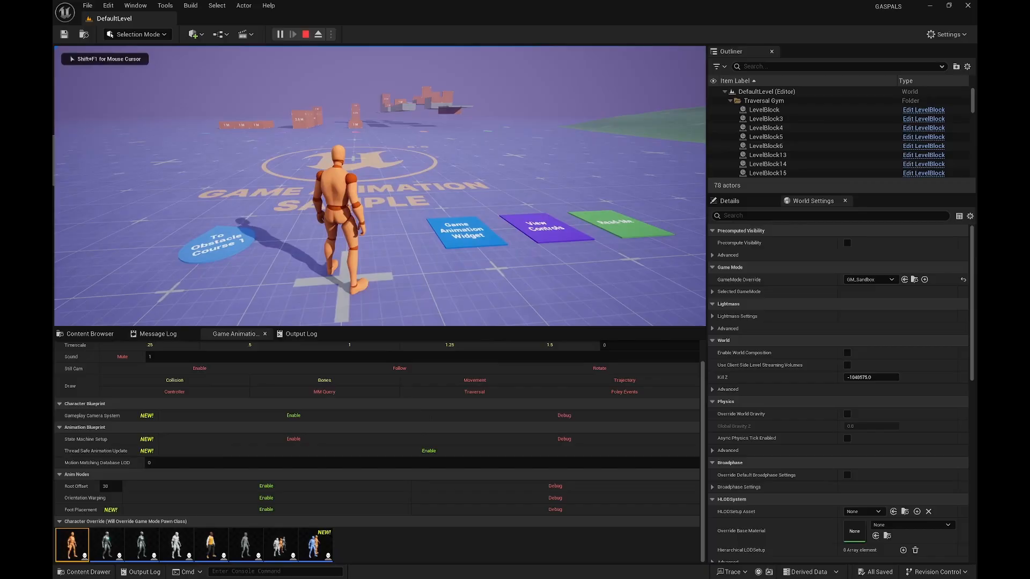
End the Play In Editor session and return to the level editor
click(292, 34)
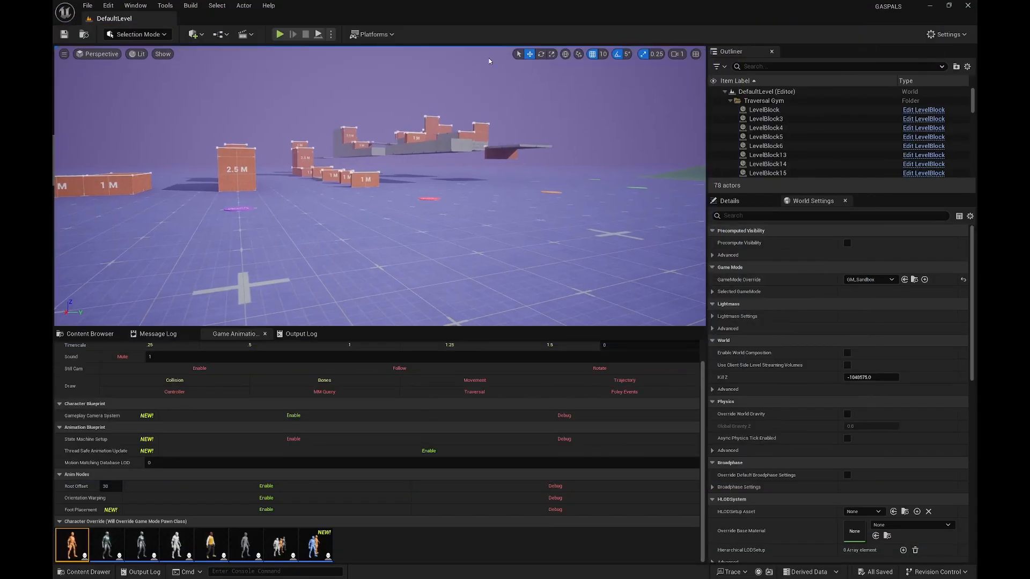
Play with server and client windows, giving the client HandsTied and the server Pistol 2H overlays
click(330, 33)
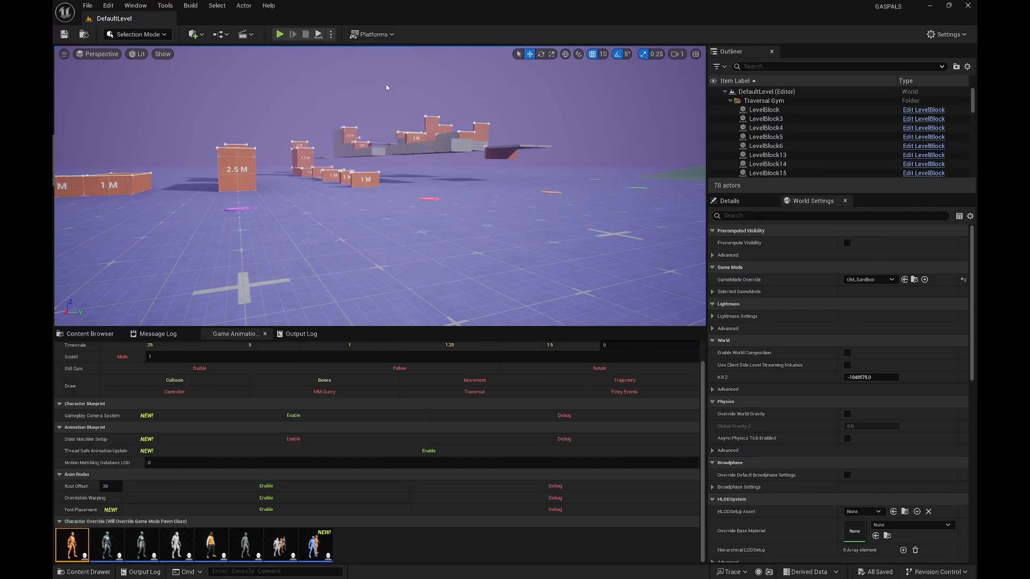
click(279, 33)
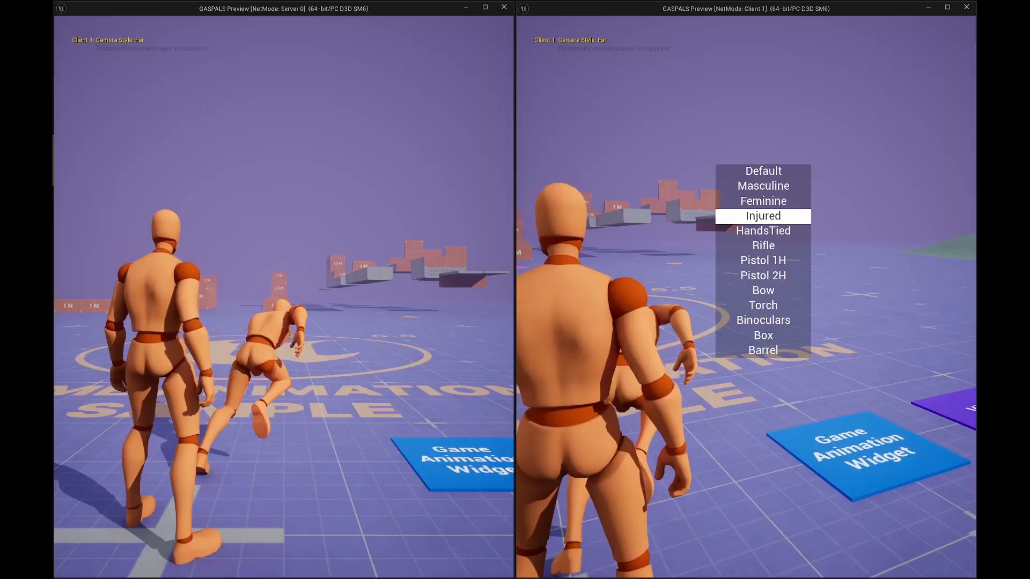
click(762, 216)
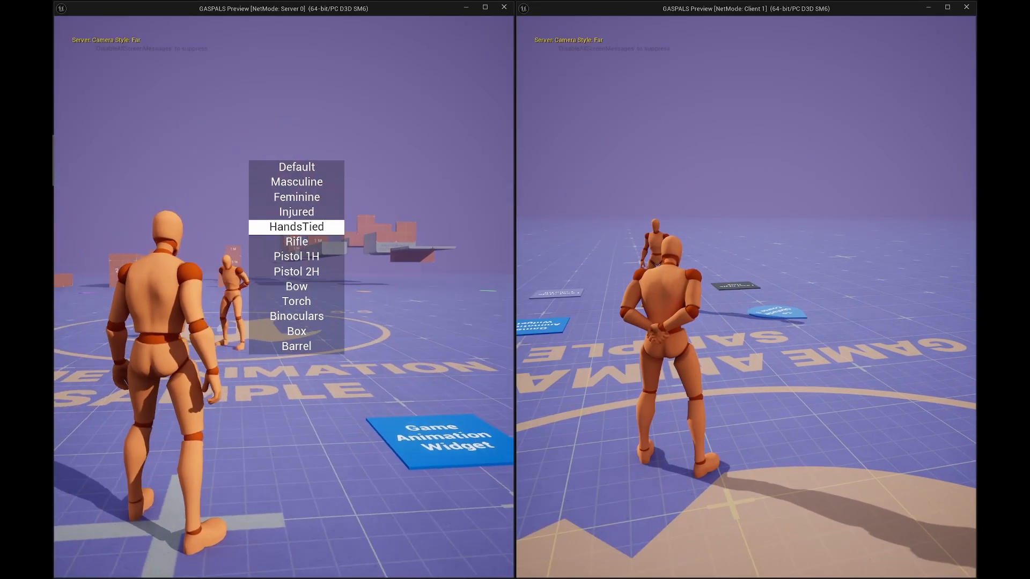
click(296, 227)
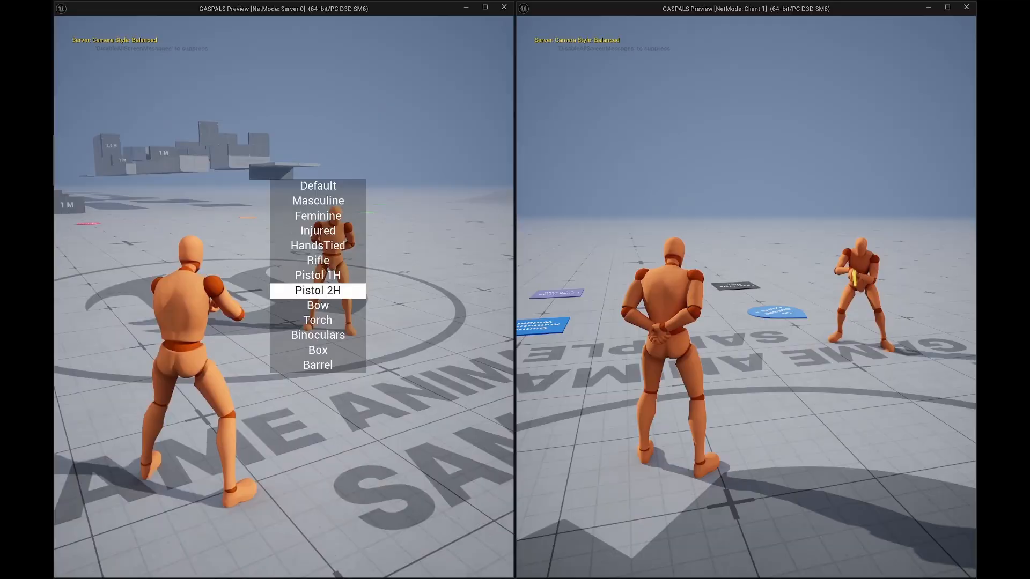
click(317, 290)
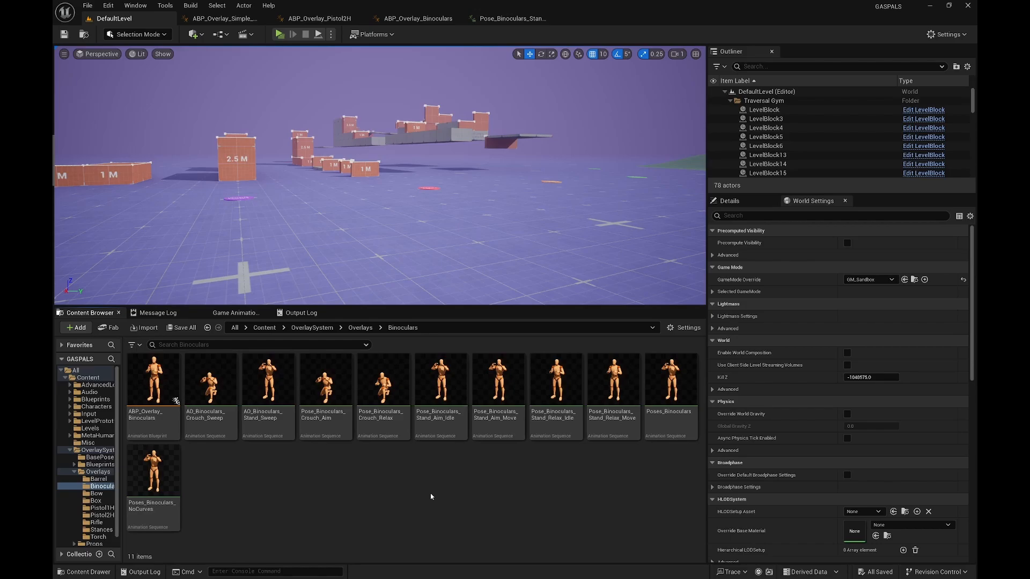
Inspect Pose_Binoculars_Crouch_Relax and its weapon_r bone, then return to DefaultLevel
double_click(380, 382)
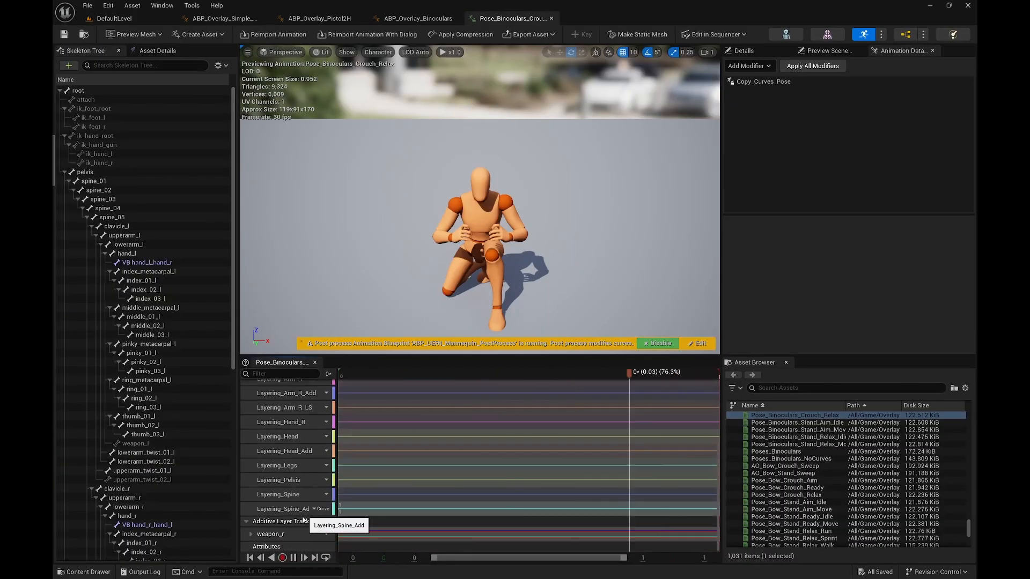
click(377, 372)
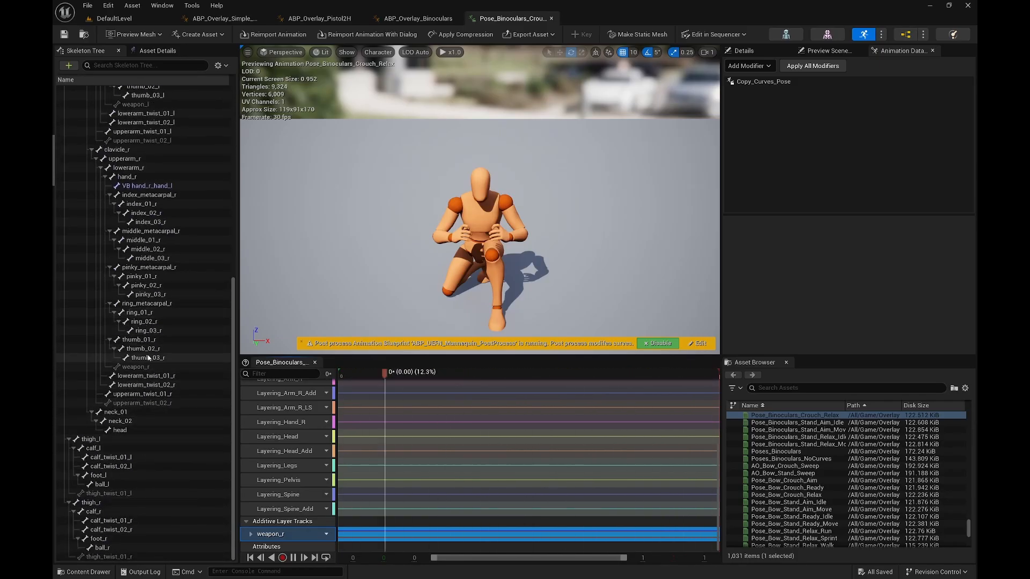
click(135, 367)
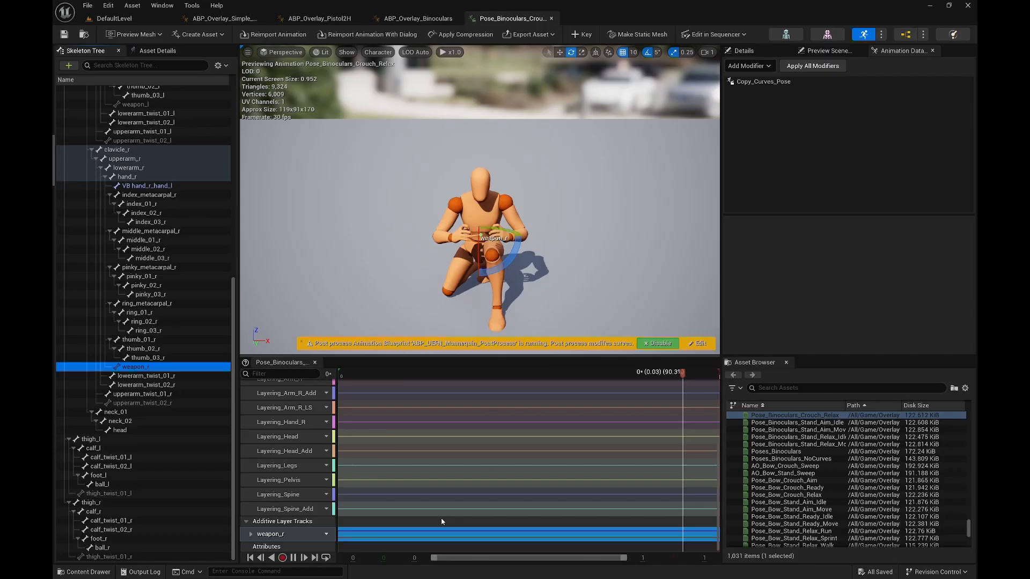
click(136, 367)
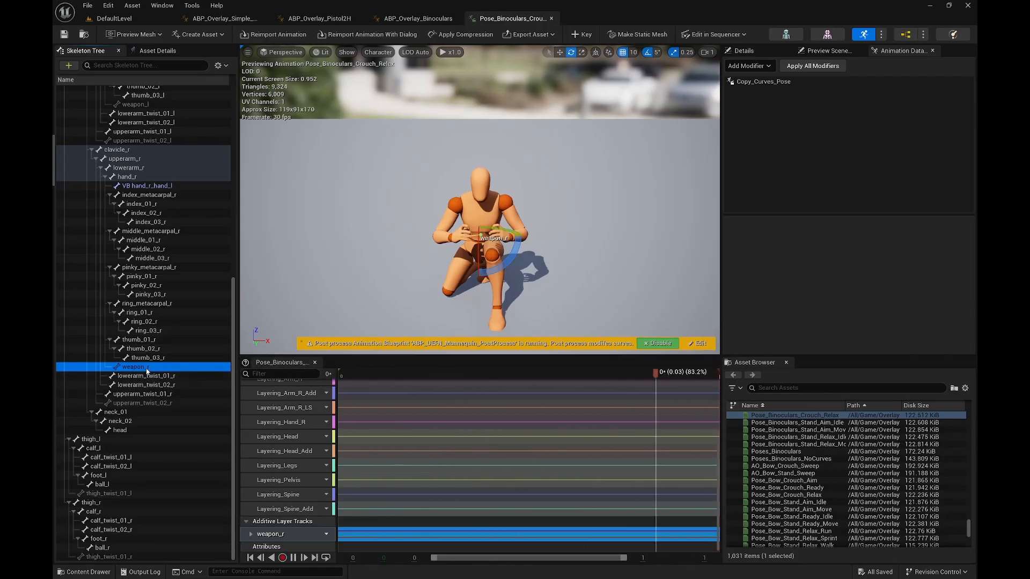
mouse_move(135, 367)
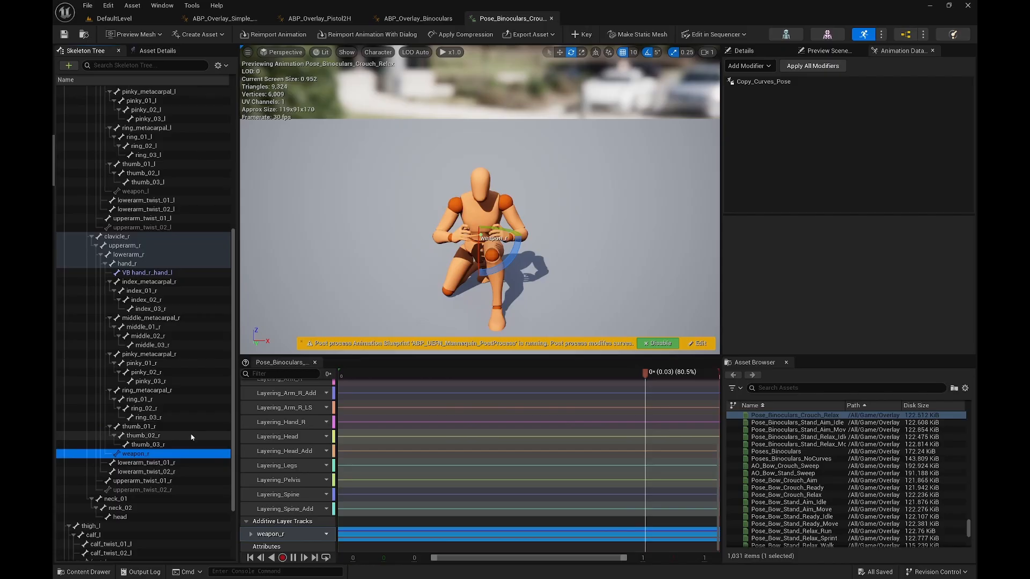
click(112, 19)
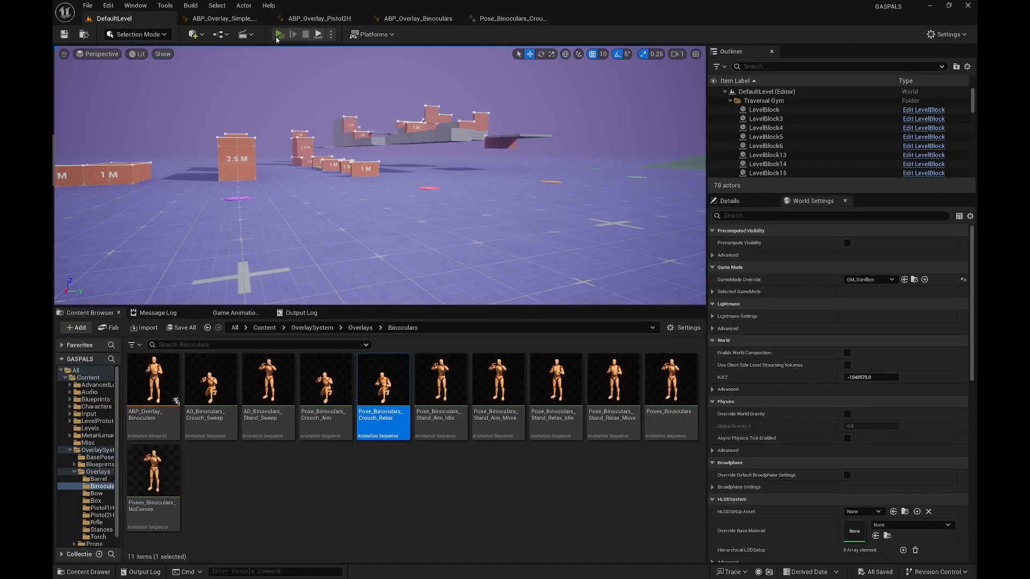
Start play and switch Character Override to the grey pistol-holding mannequin
click(279, 34)
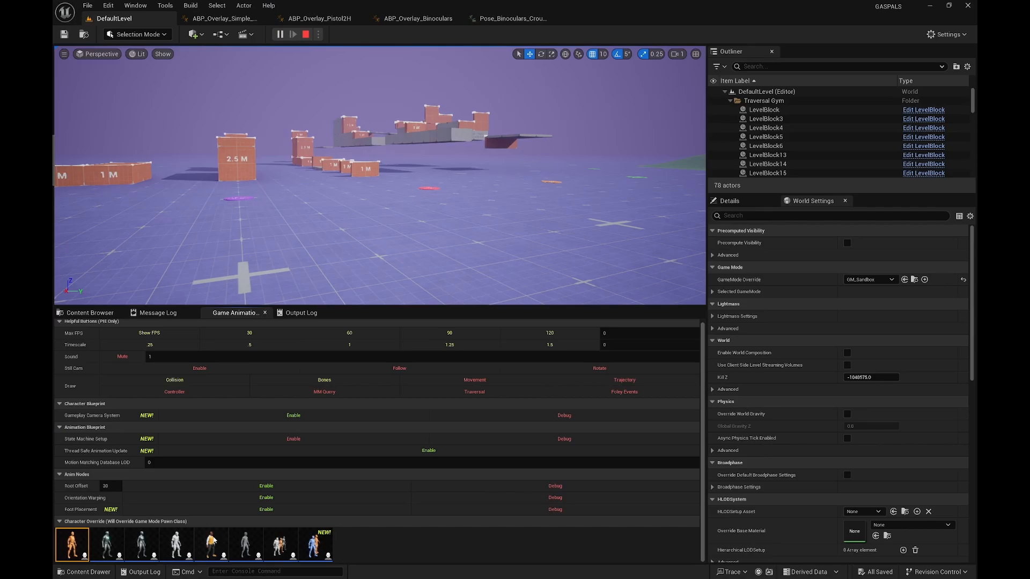
click(106, 544)
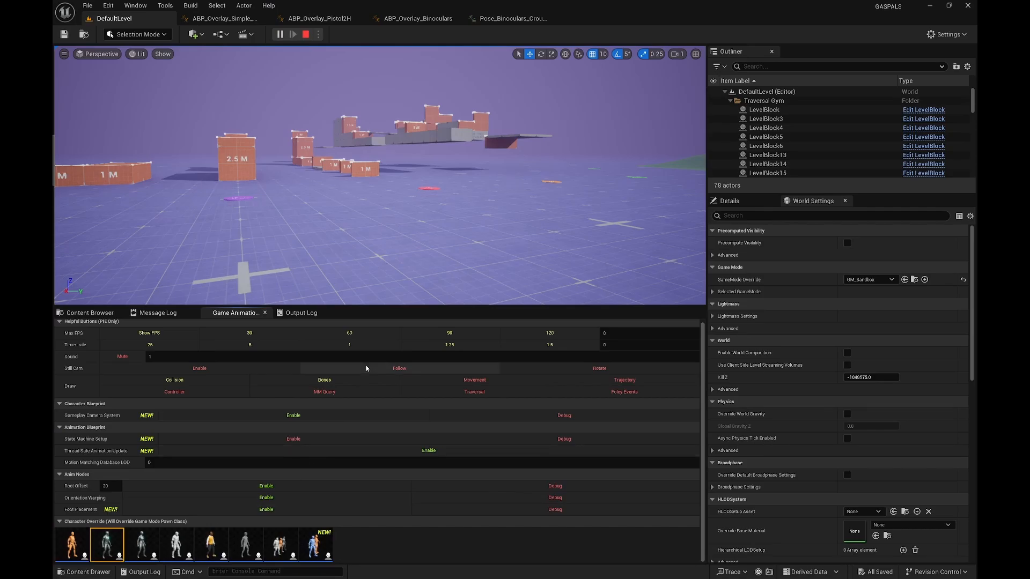
click(293, 33)
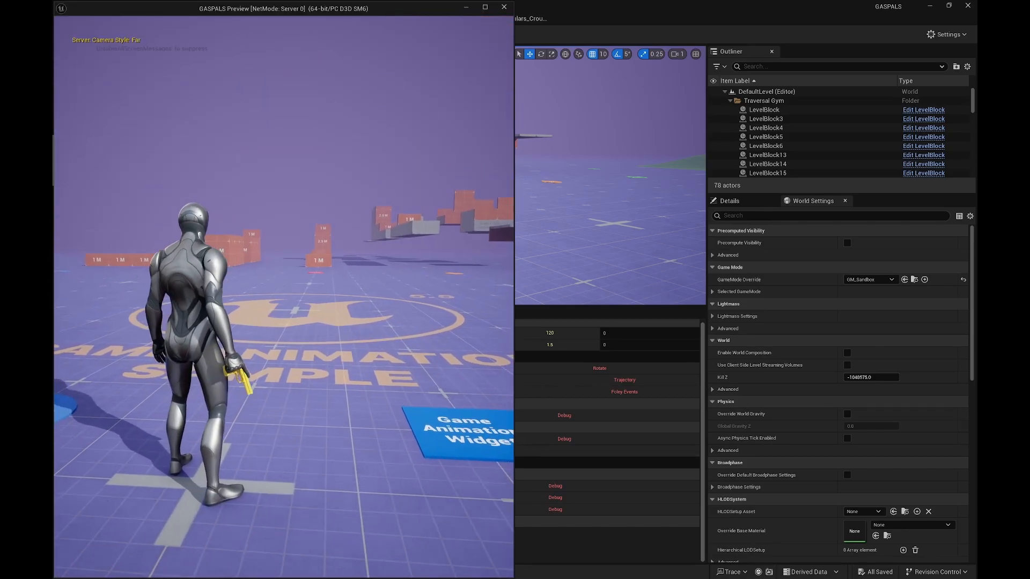